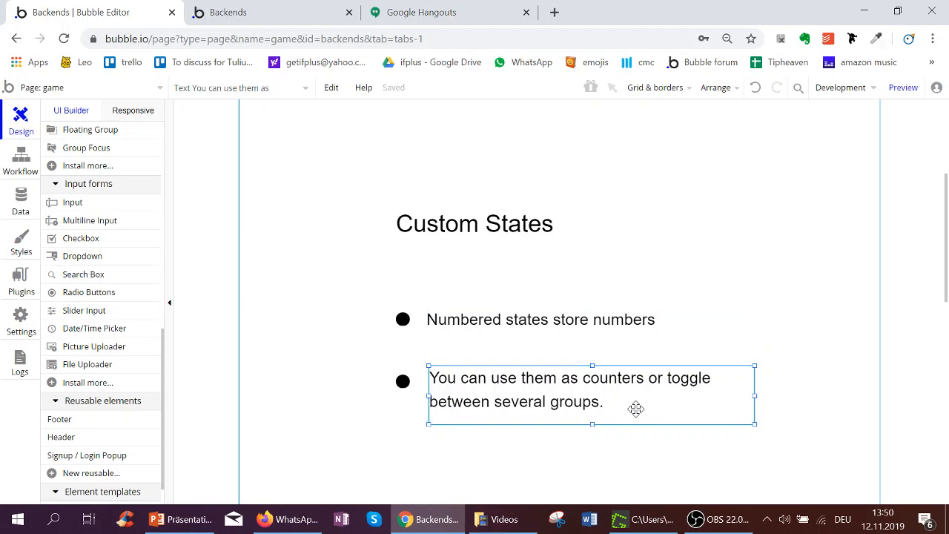
Bring the traffic-light buttons into view and select Group Green to see its properties.
scroll(up, 3)
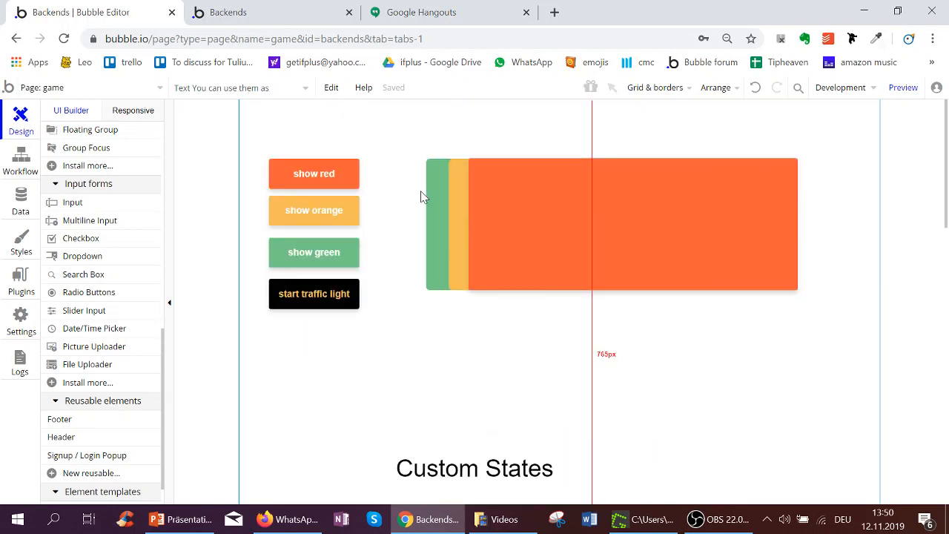
click(314, 173)
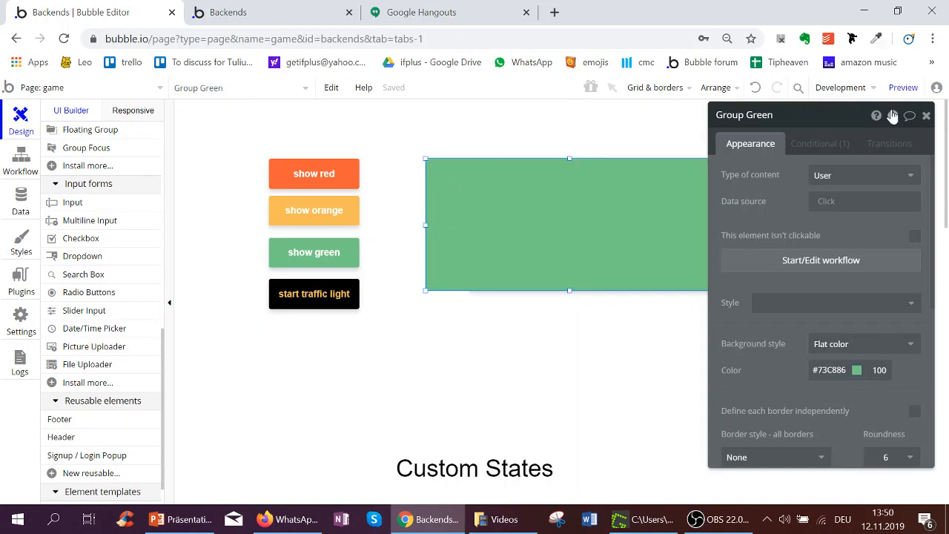
Review Group Green's custom states in the Element inspector, then select Button Red.
click(892, 116)
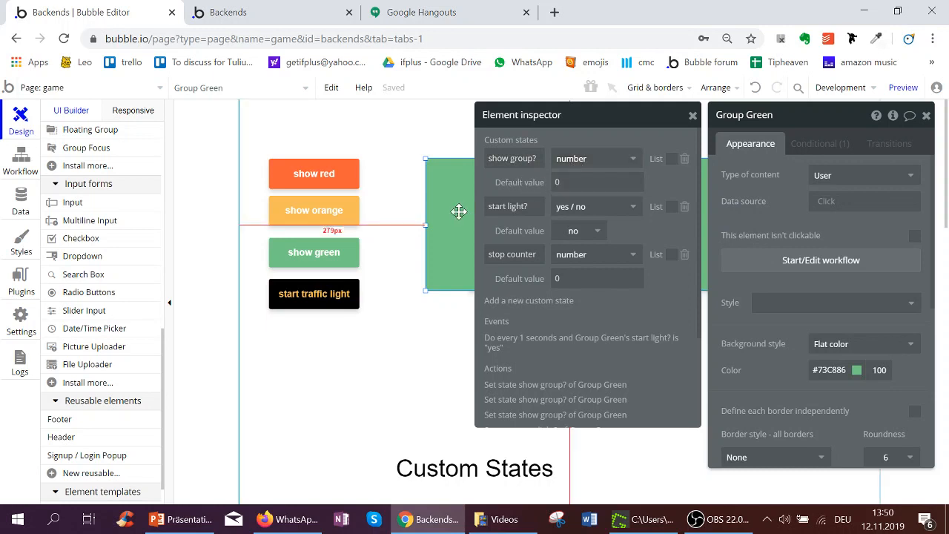
click(818, 142)
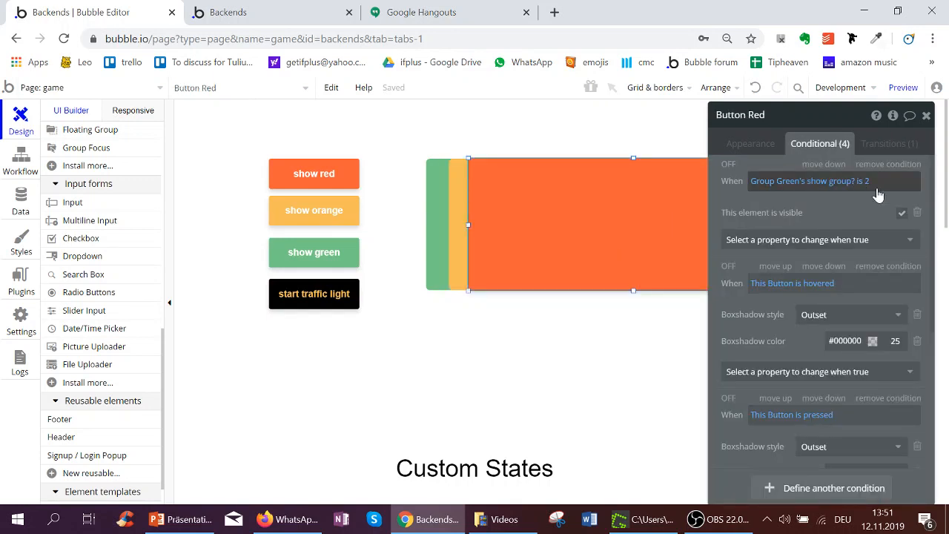
Confirm Button Red's 'visible on page load' is off, then select the show green button.
click(750, 143)
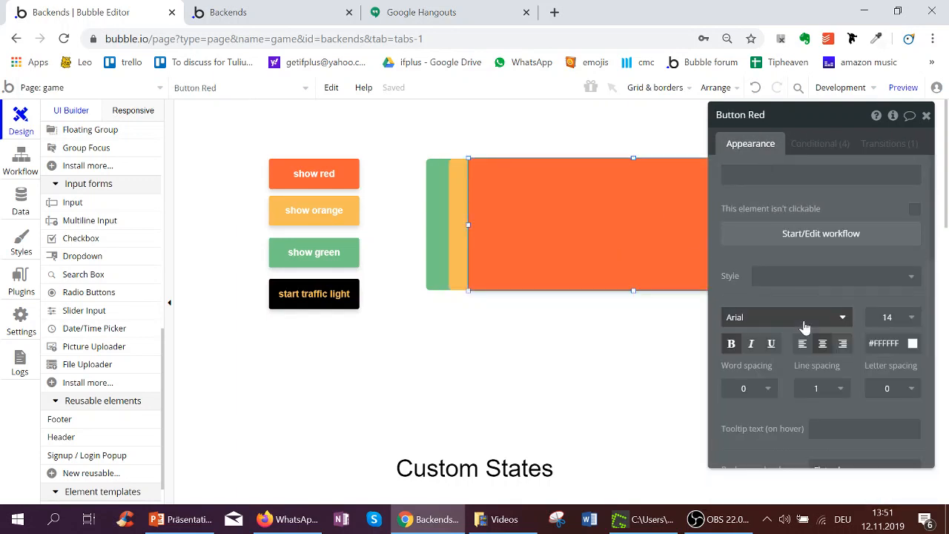
scroll(down, 3)
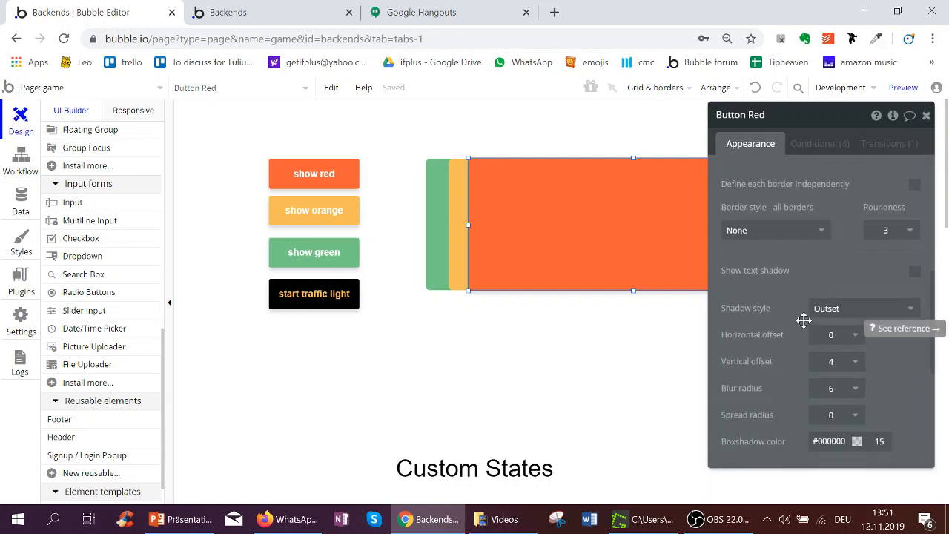
scroll(down, 3)
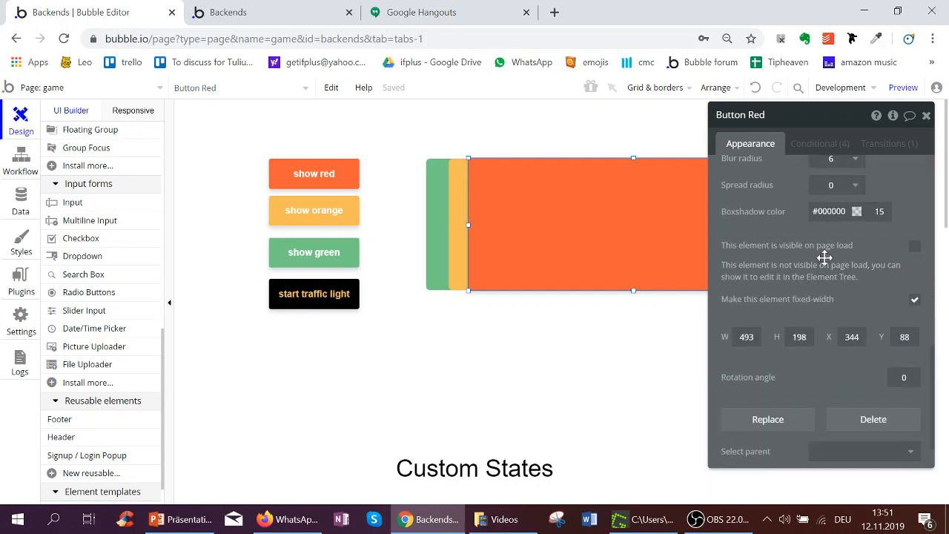
click(314, 253)
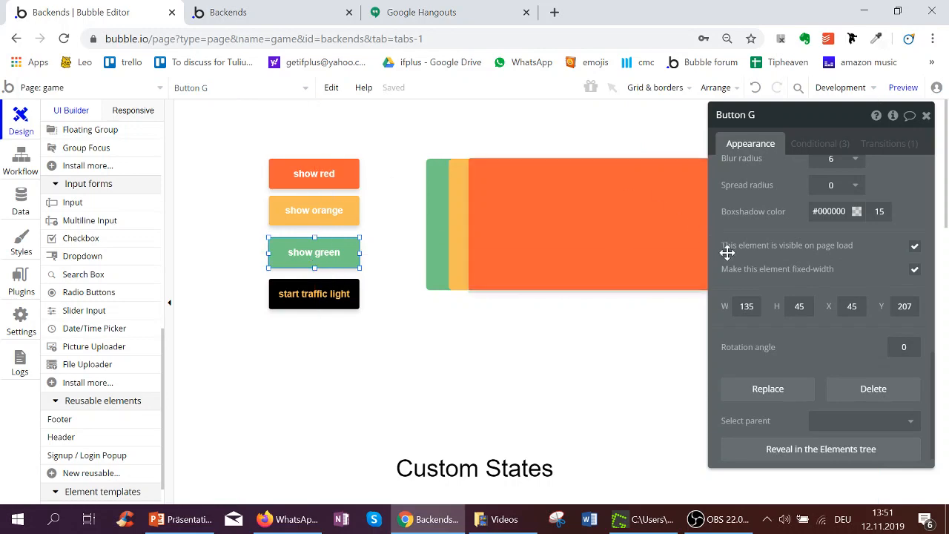
scroll(up, 3)
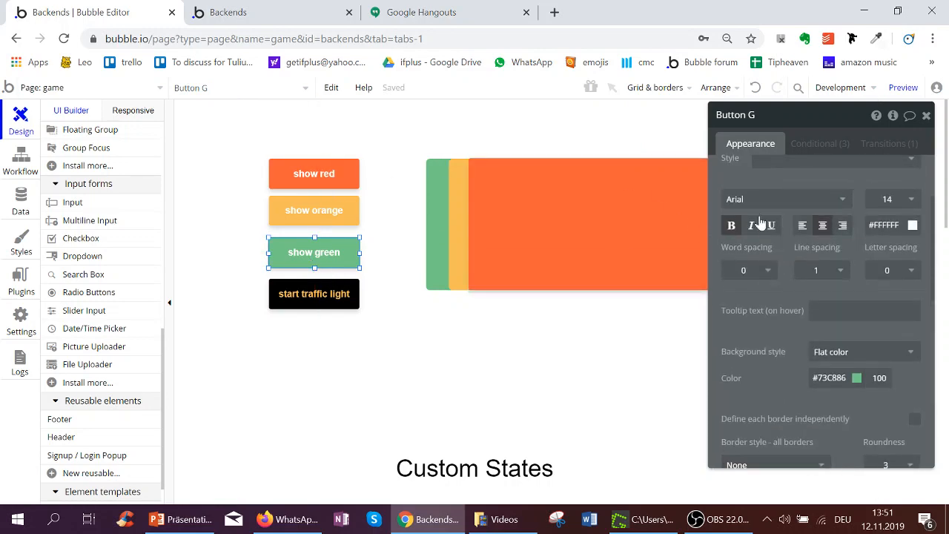
Check show green's workflow sets Group Green's show group? state to 0, then reselect Group Green.
click(21, 156)
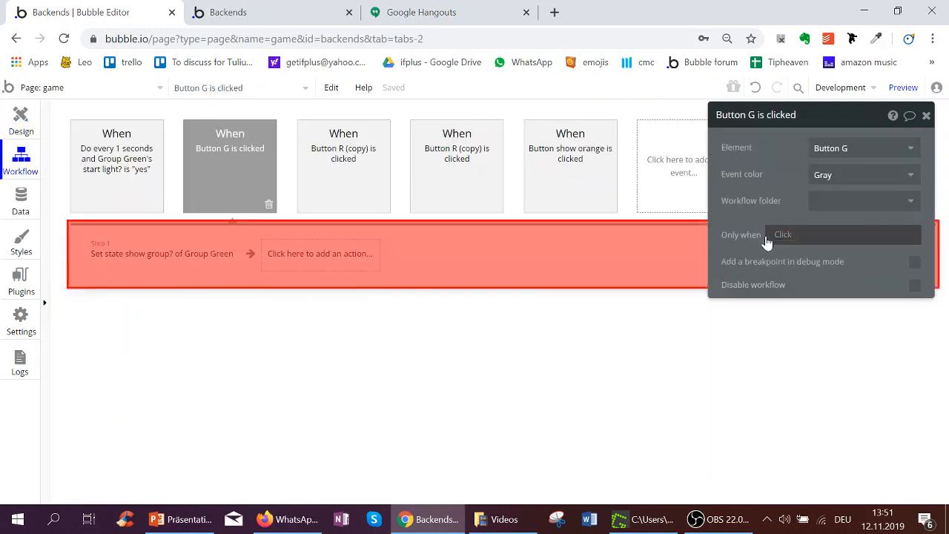
click(162, 253)
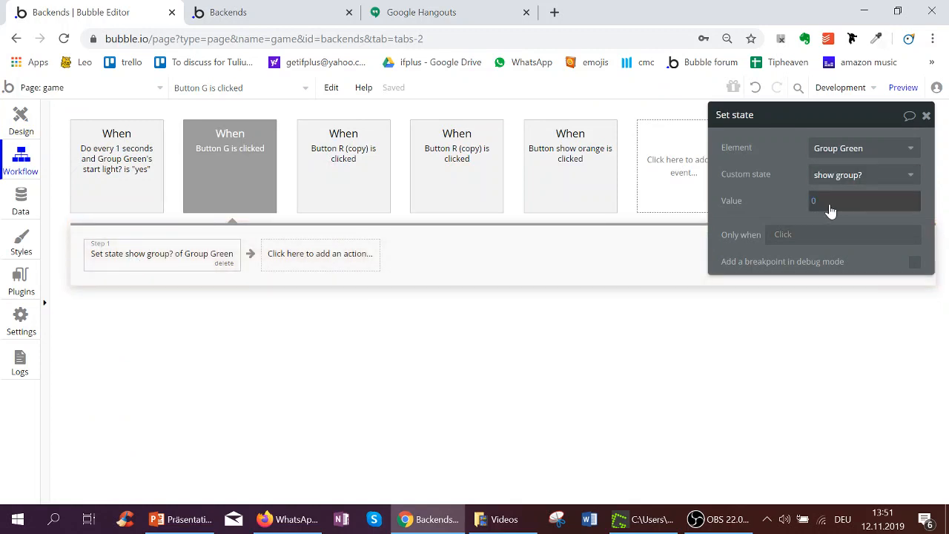
click(20, 118)
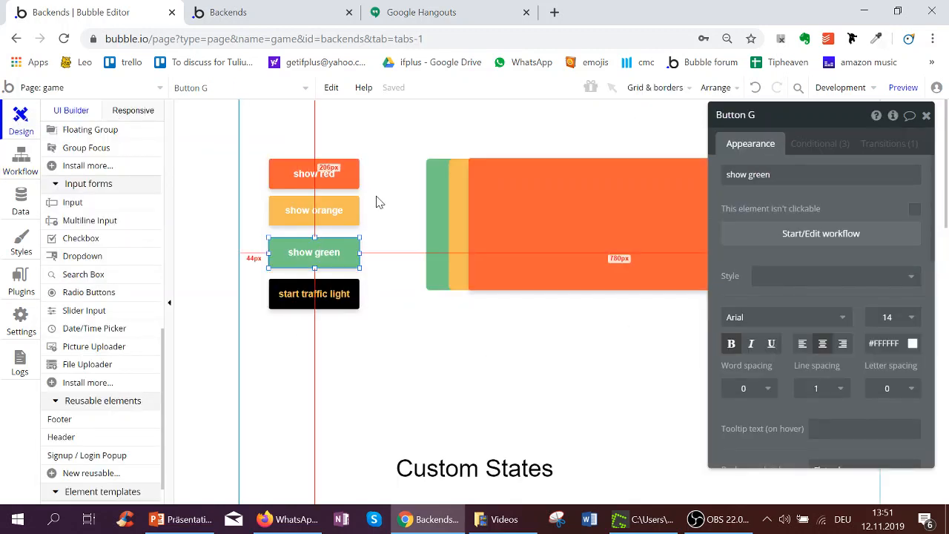
mouse_move(407, 200)
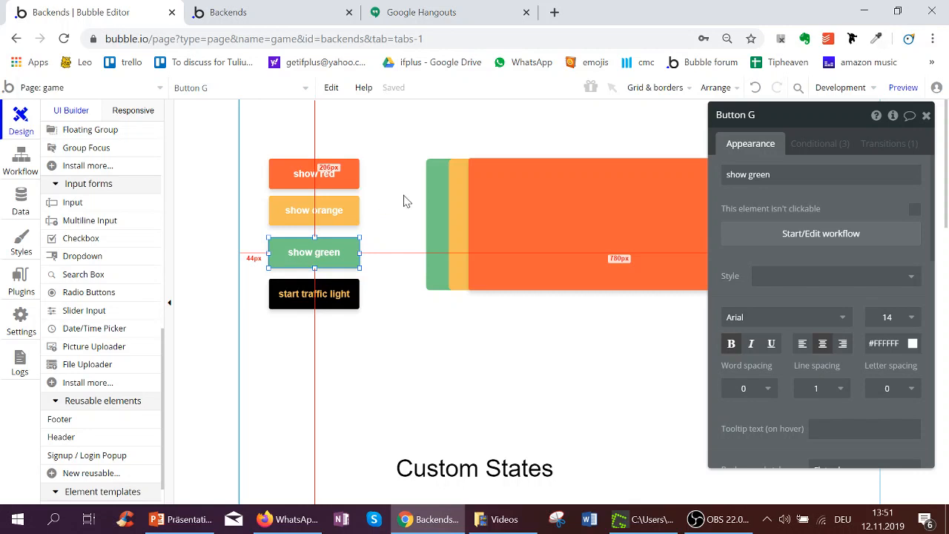
mouse_move(406, 216)
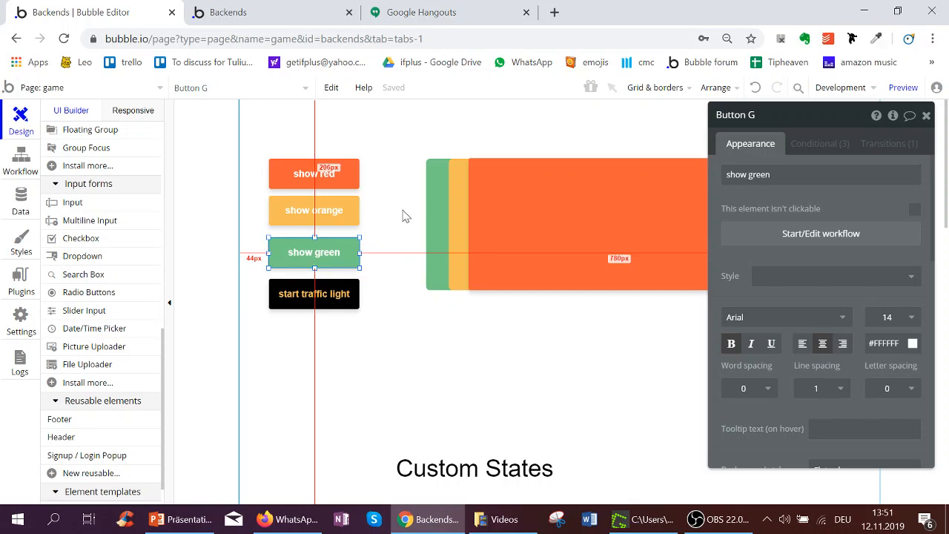
click(314, 293)
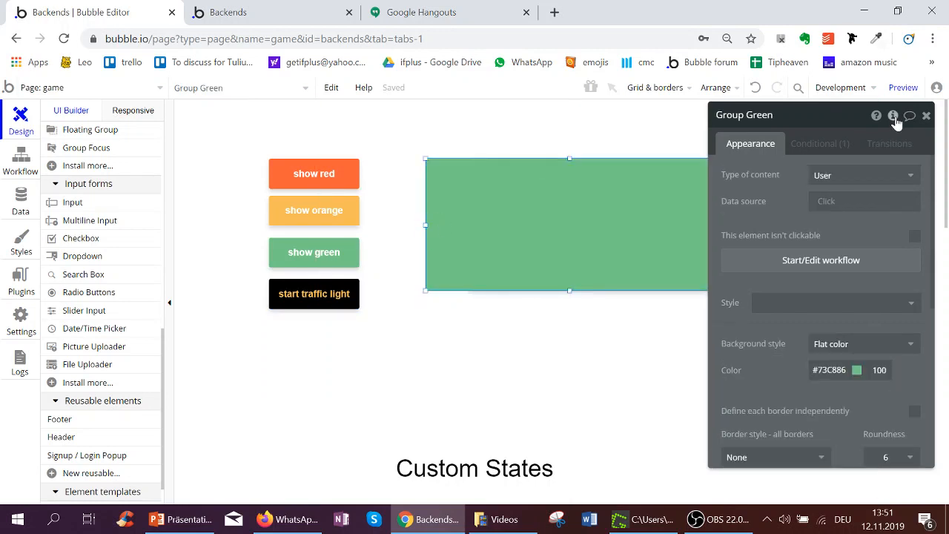
Review Group Green's states again, then select the start traffic light button and enter its workflow.
click(893, 115)
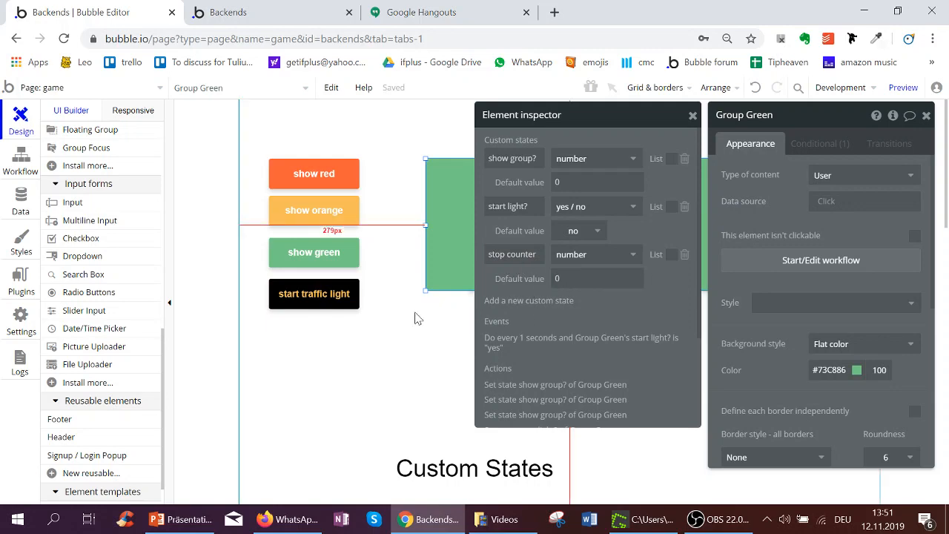
click(315, 293)
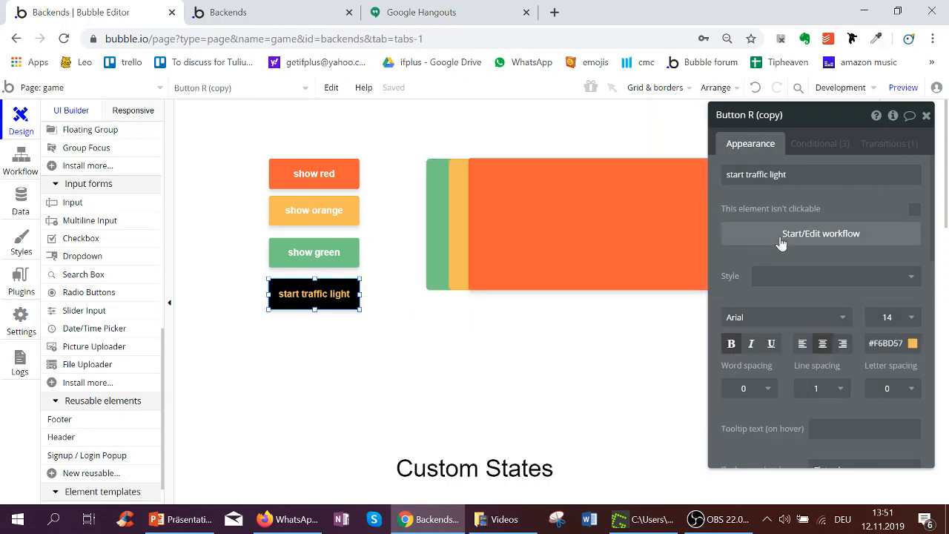
click(820, 233)
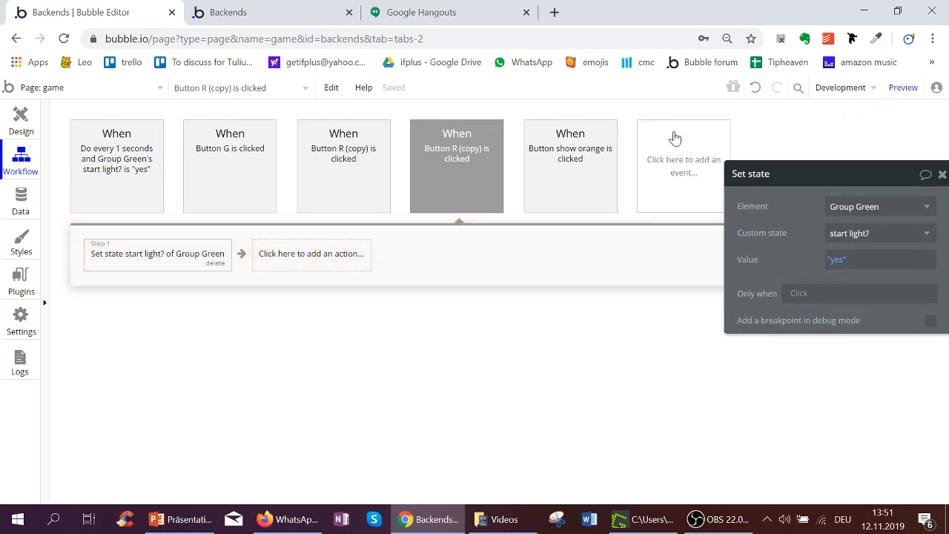
click(682, 166)
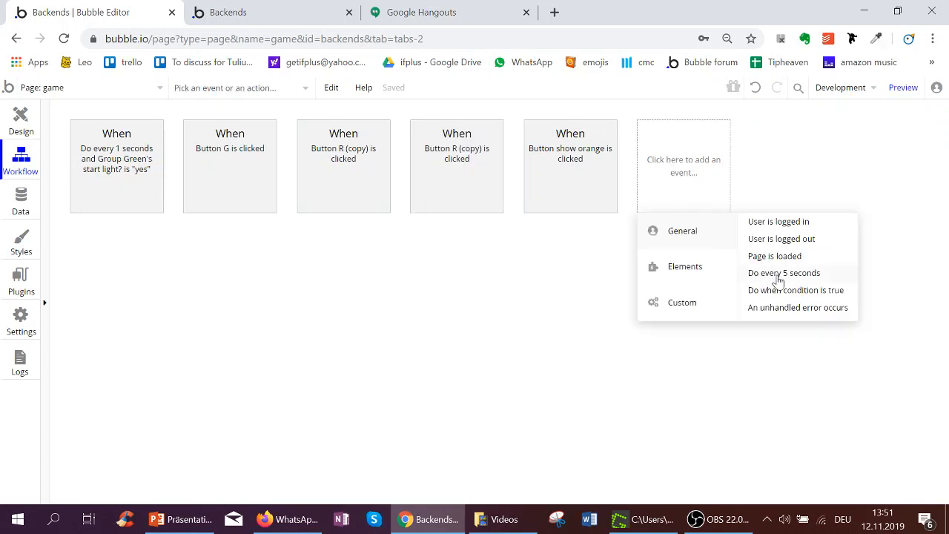
click(116, 161)
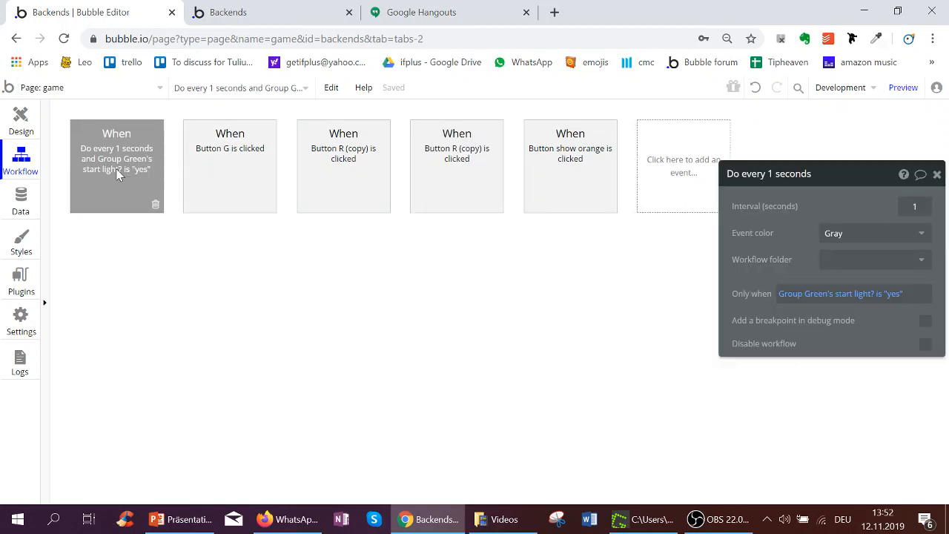
click(116, 166)
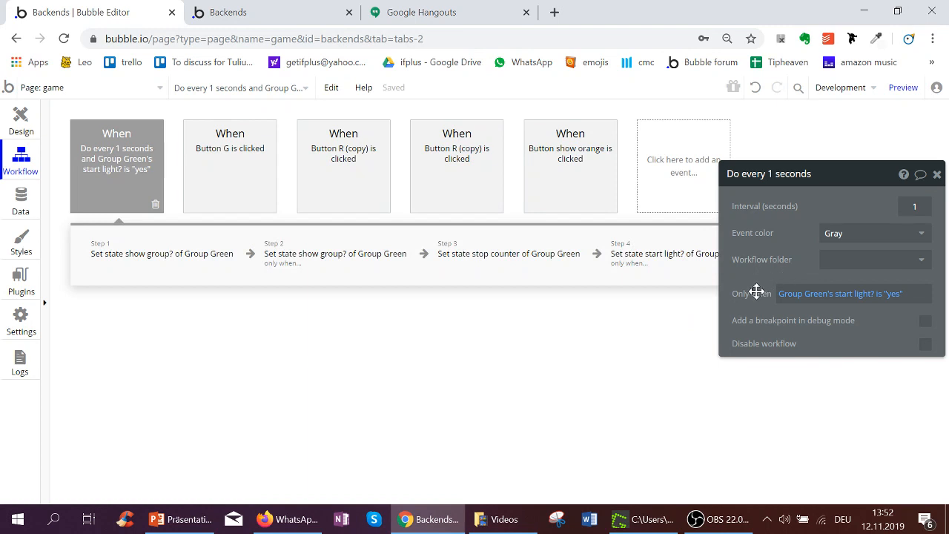
mouse_move(863, 305)
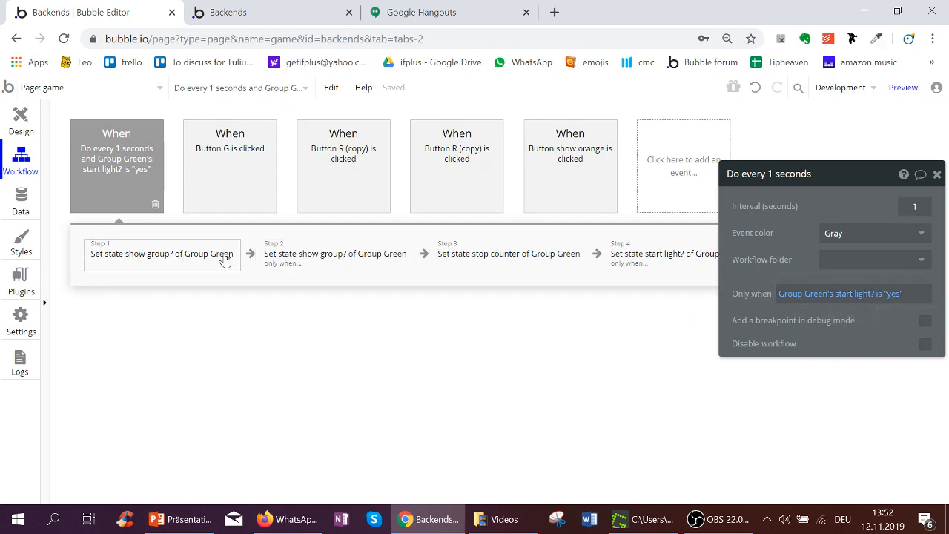
click(160, 253)
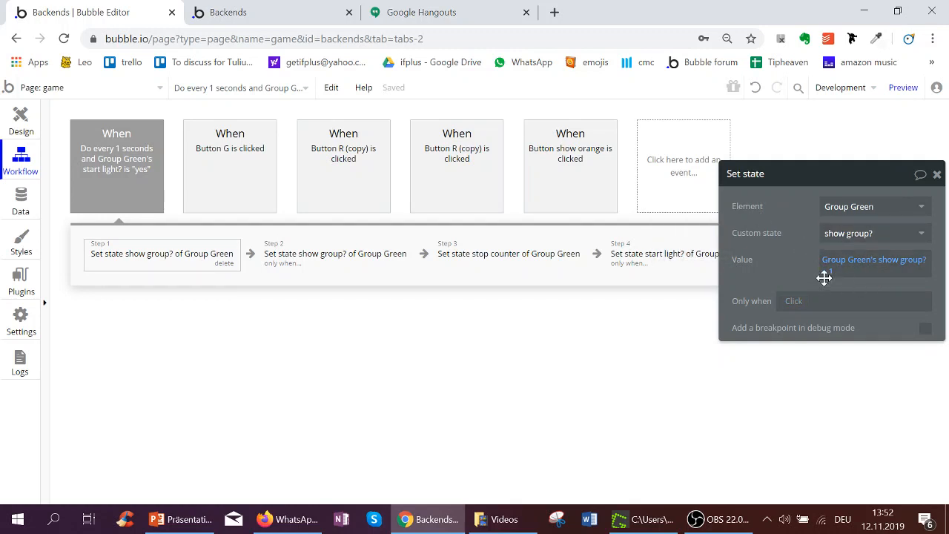
click(335, 253)
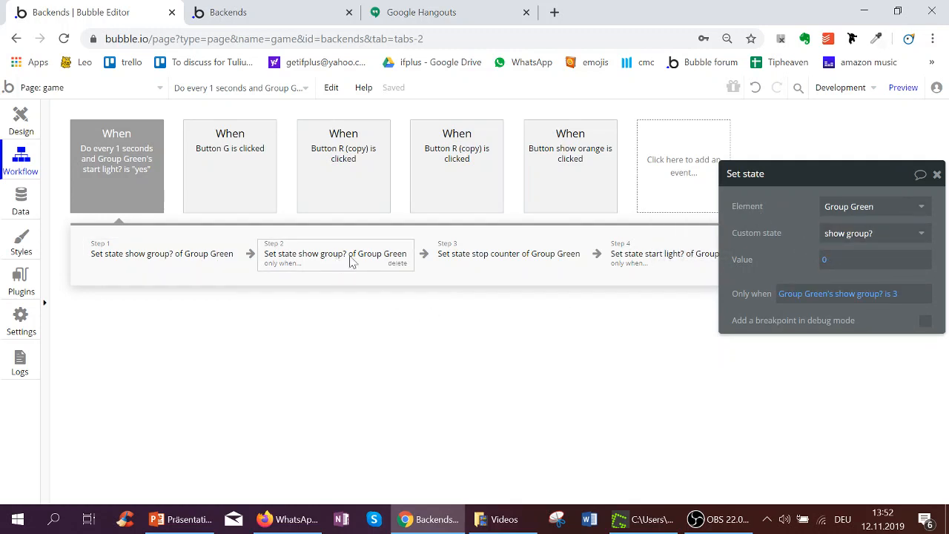
mouse_move(898, 306)
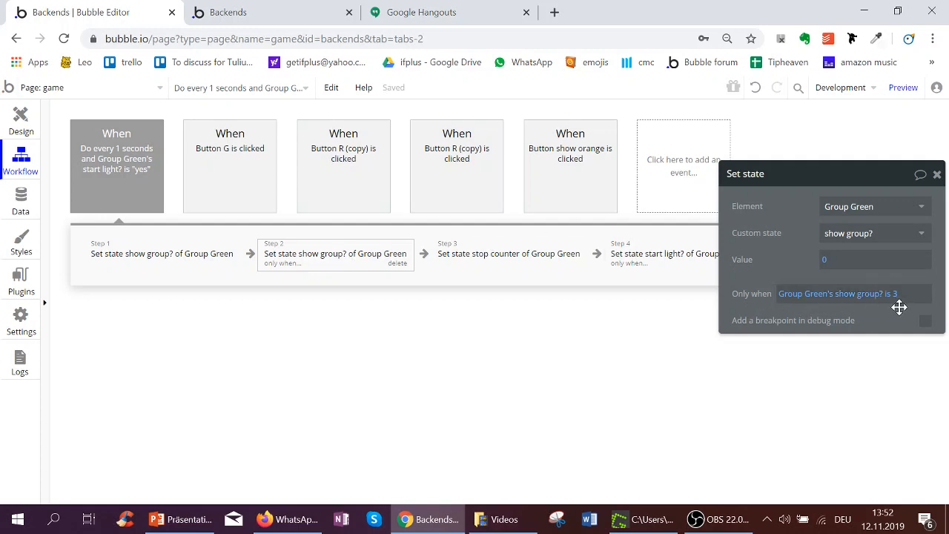
mouse_move(804, 262)
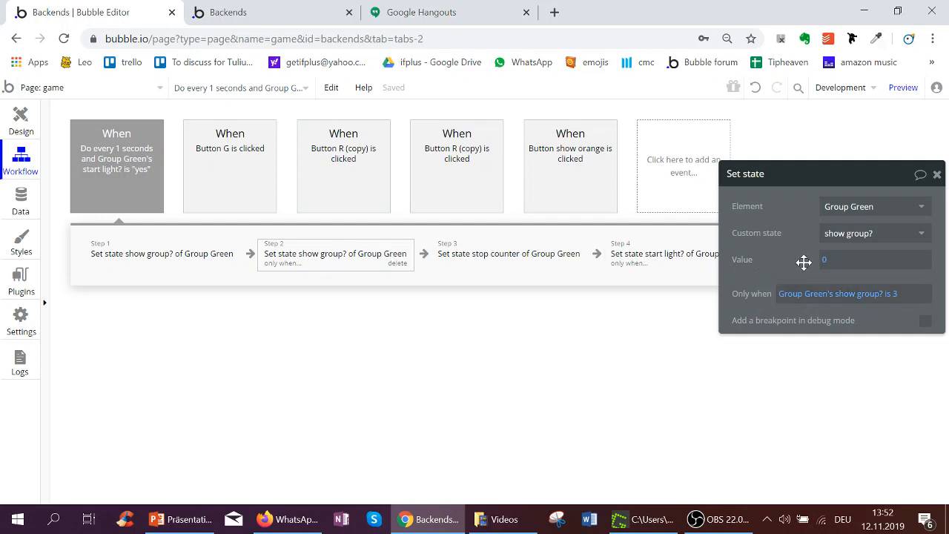
mouse_move(836, 272)
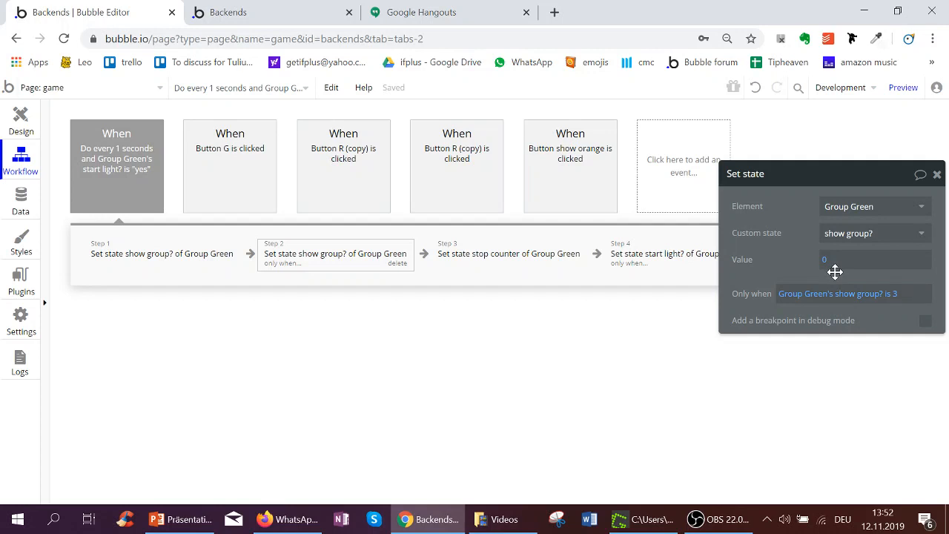
click(508, 253)
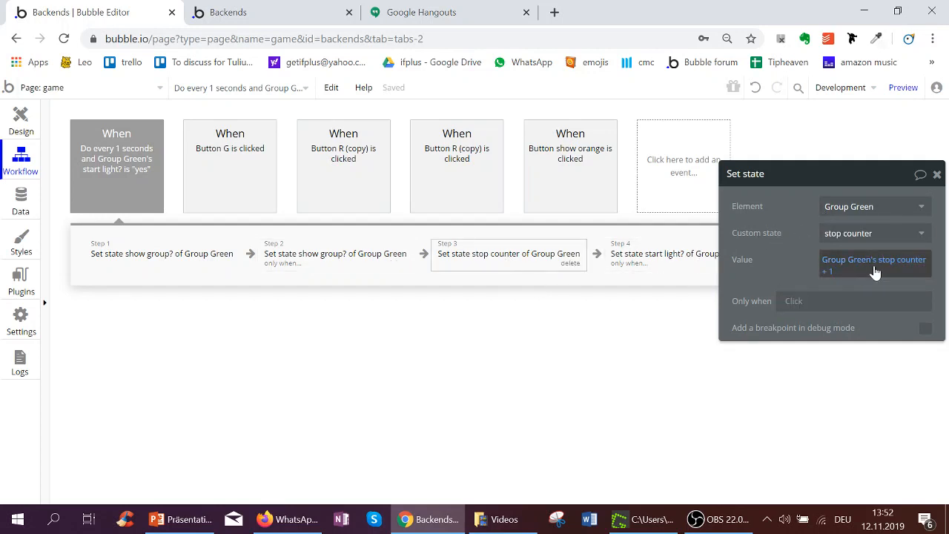
click(660, 255)
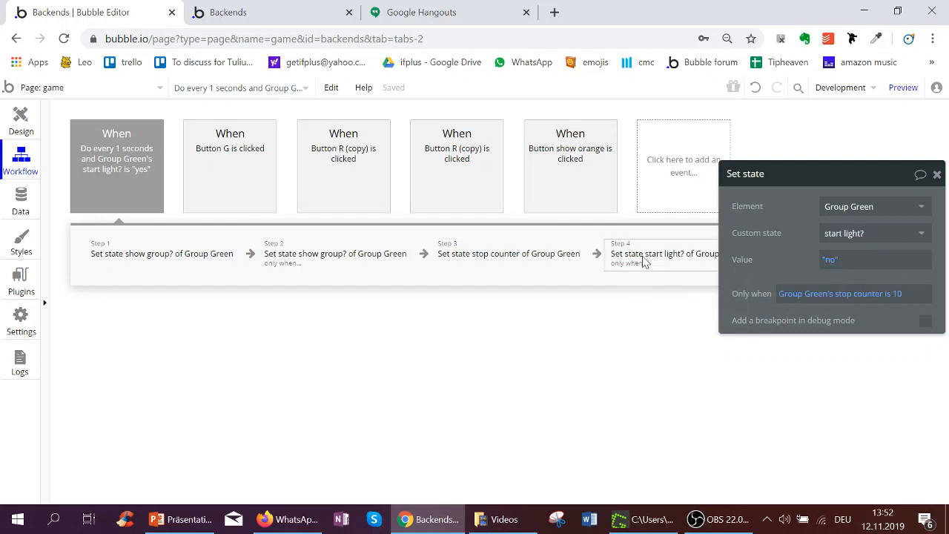
mouse_move(903, 303)
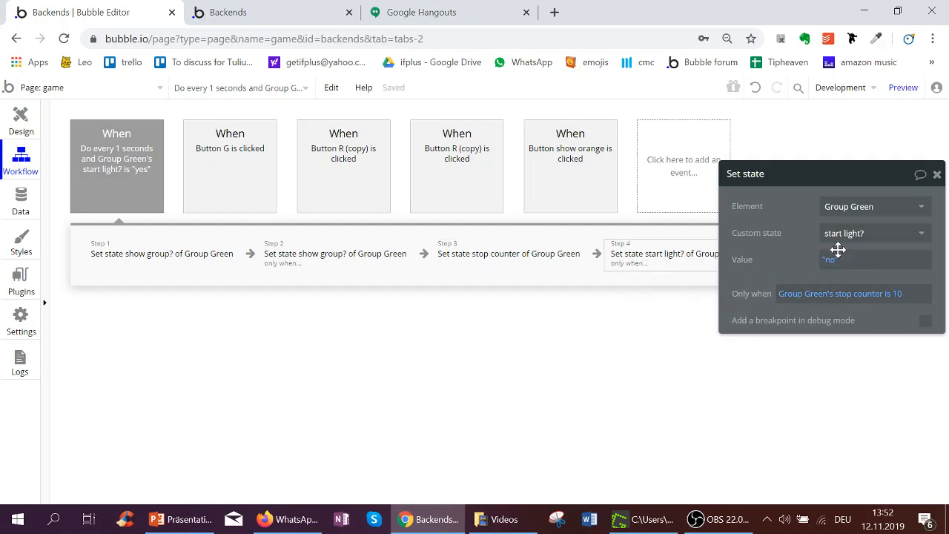
mouse_move(827, 252)
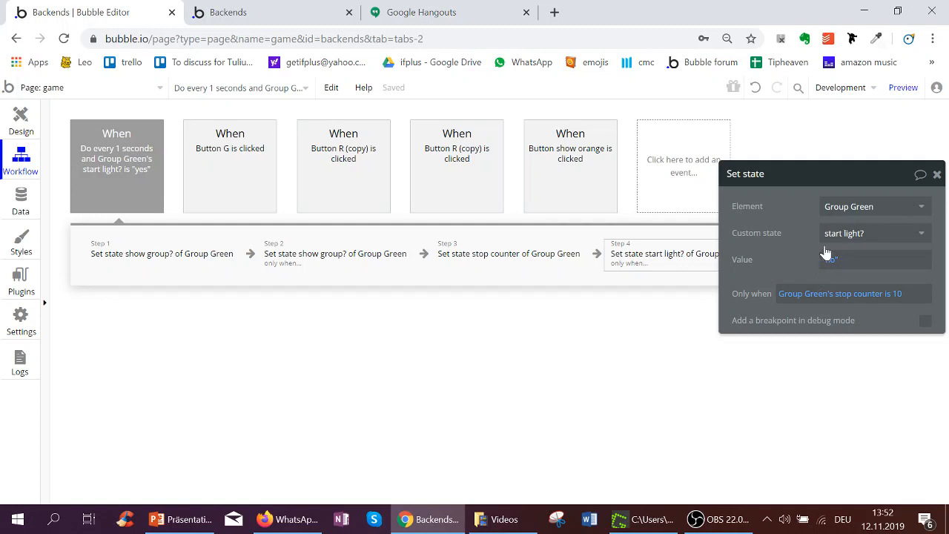
In the Backends preview, switch the visible group between red, green and orange.
click(901, 86)
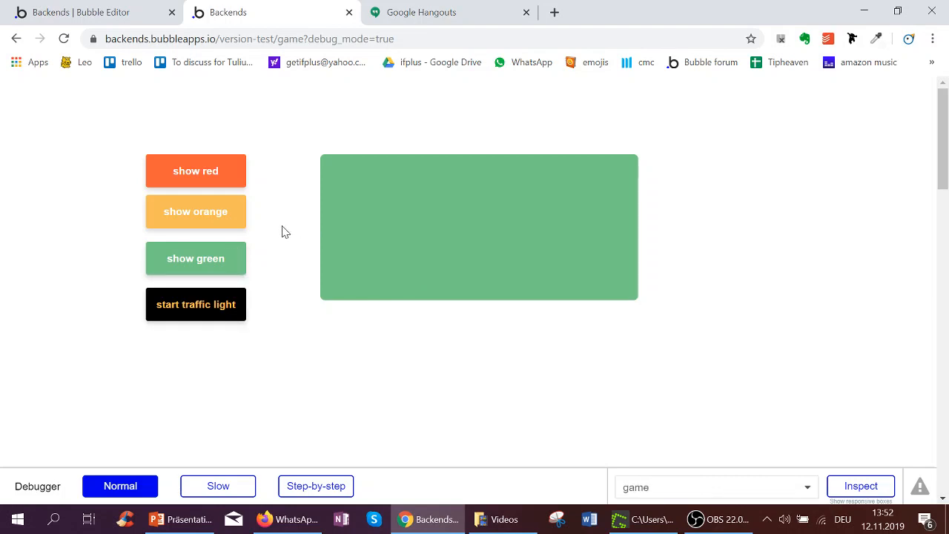
click(196, 211)
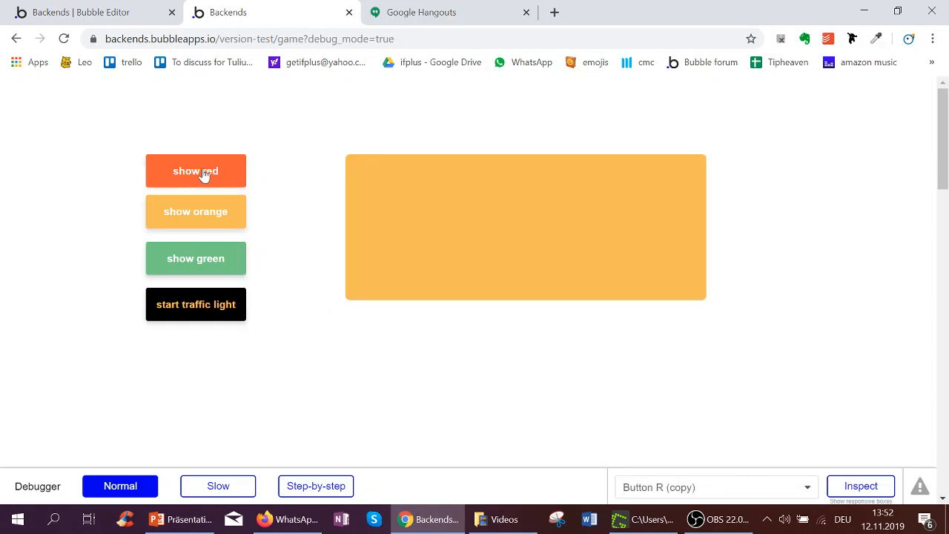
click(196, 170)
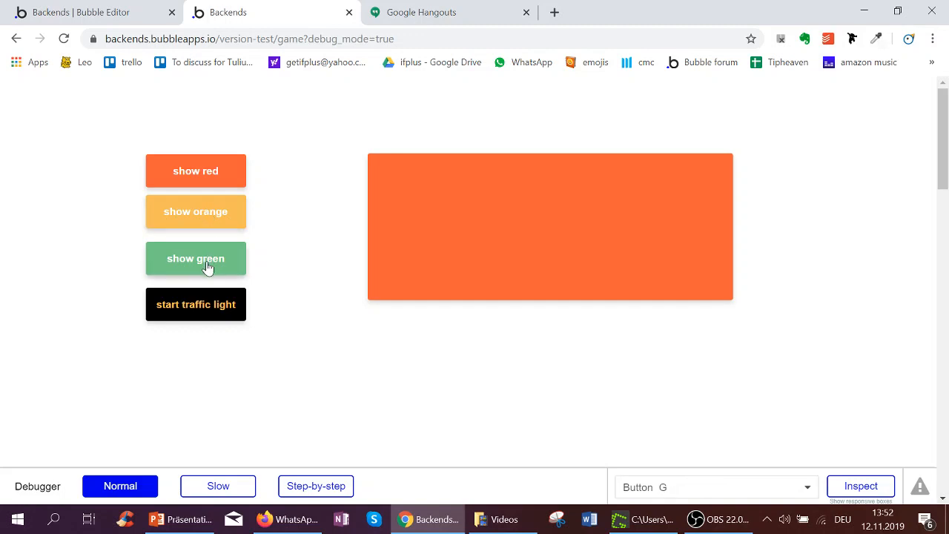
click(196, 258)
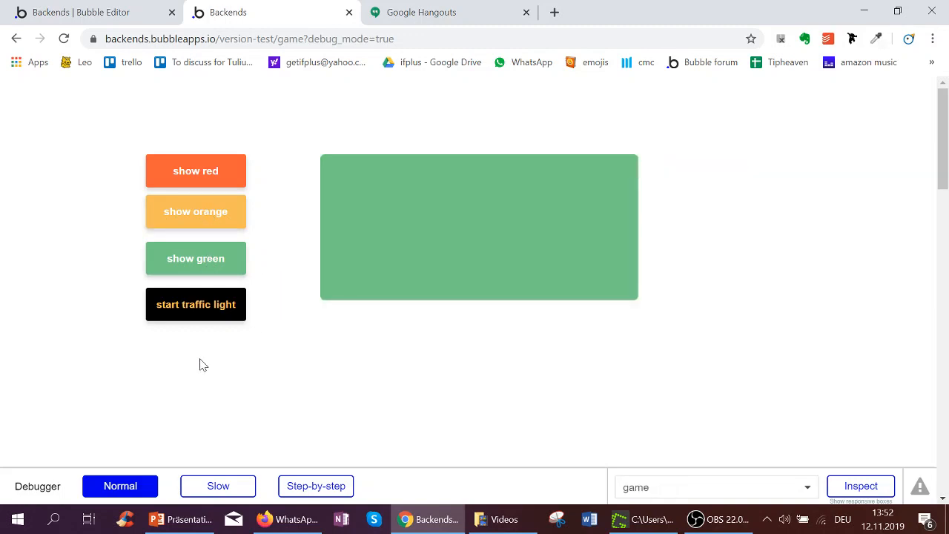
Start the timed traffic light and watch it cycle green, orange, red until it stops on orange.
click(196, 304)
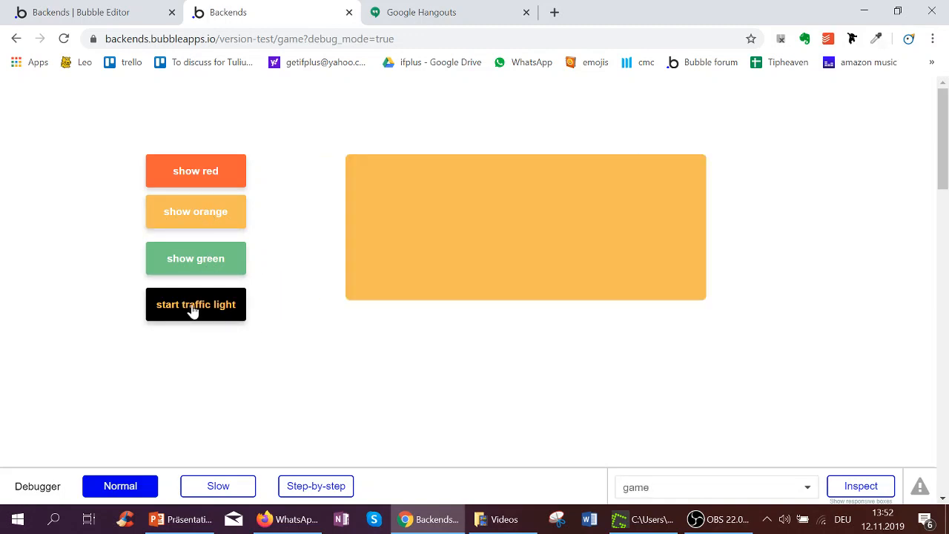
click(196, 258)
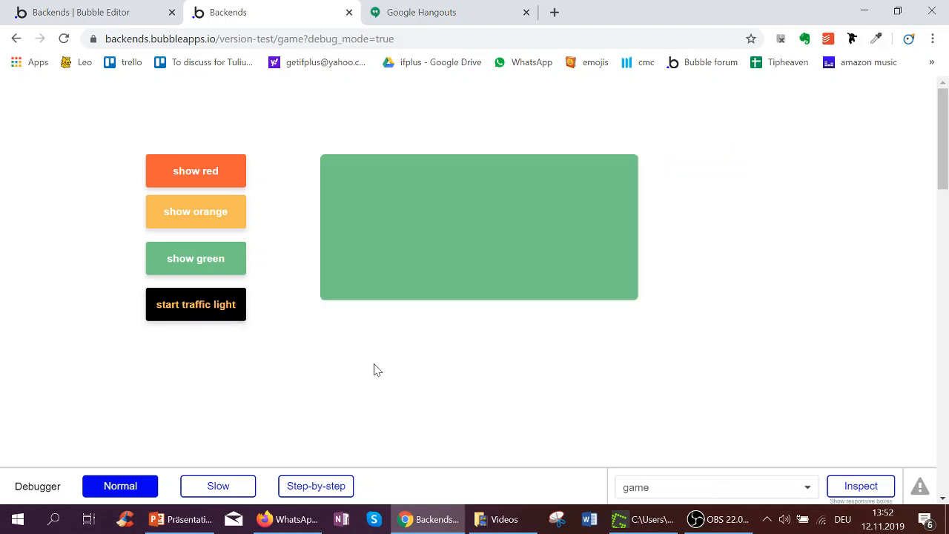
click(195, 171)
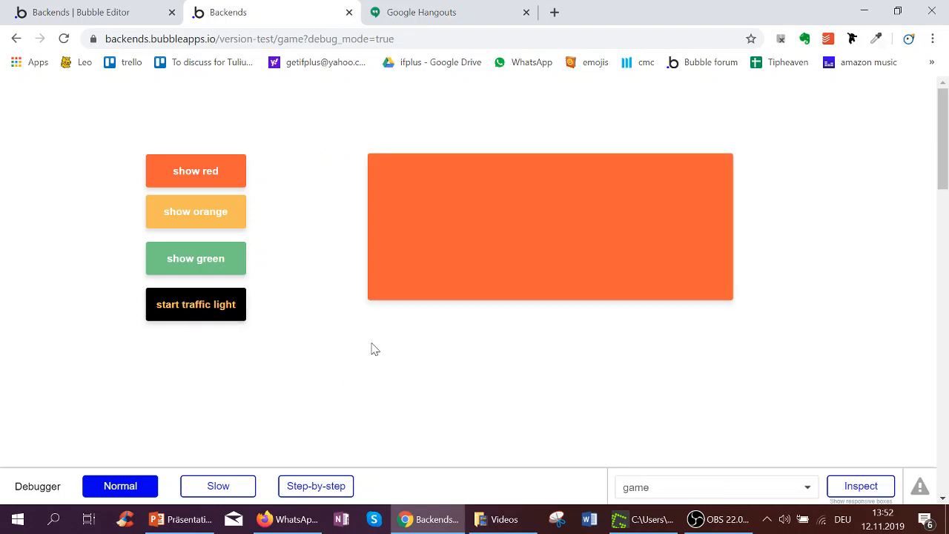
click(196, 258)
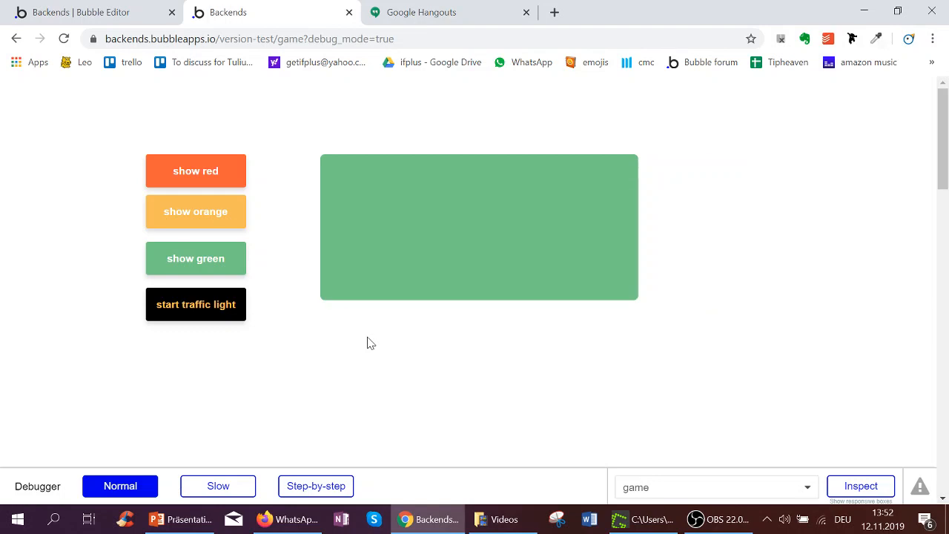
click(196, 171)
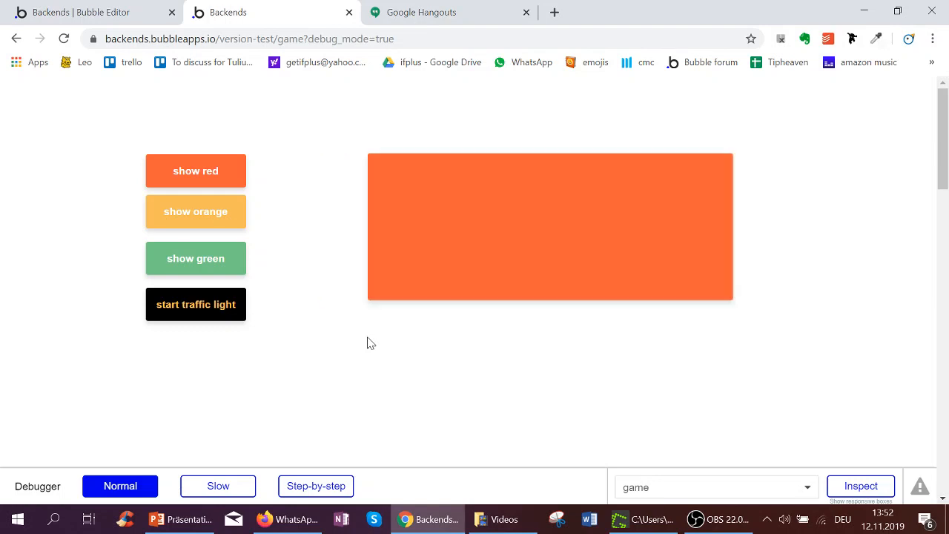
click(196, 211)
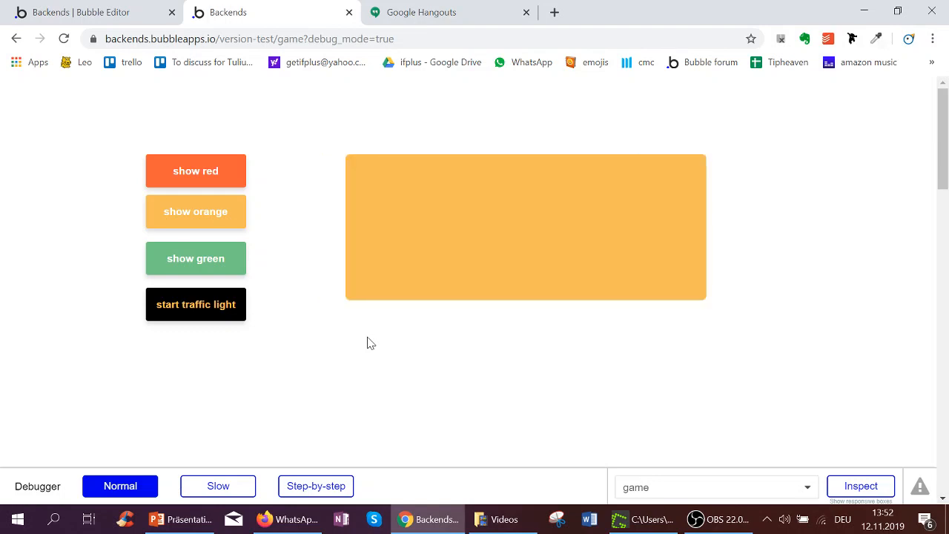
mouse_move(374, 360)
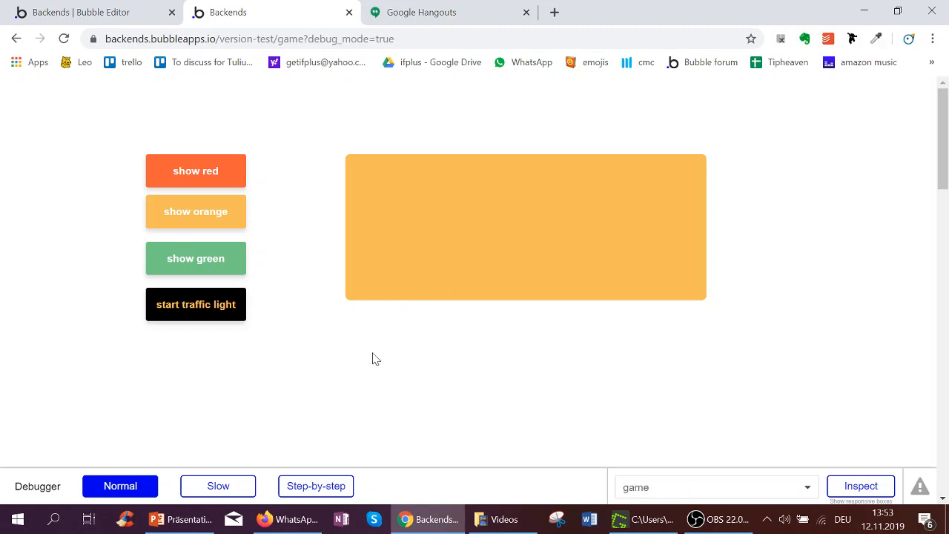
mouse_move(309, 365)
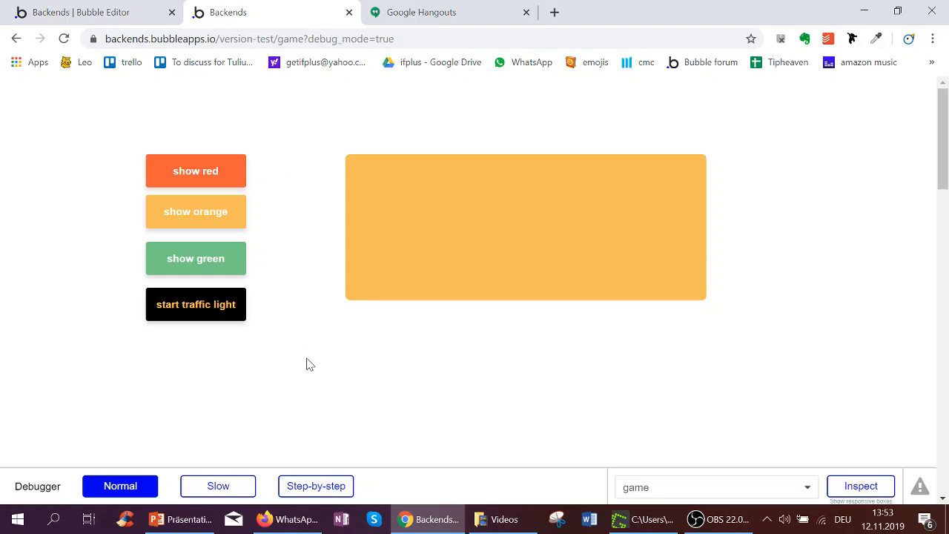
mouse_move(299, 350)
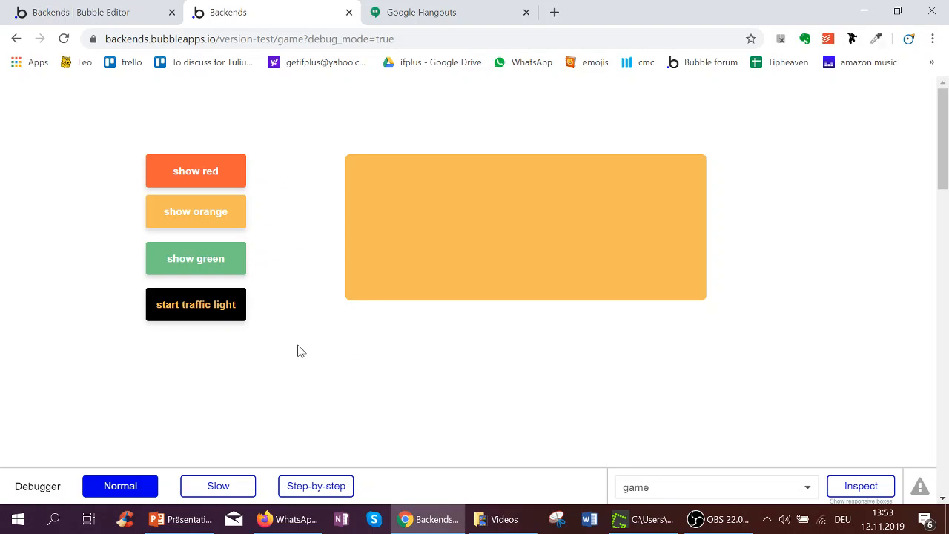